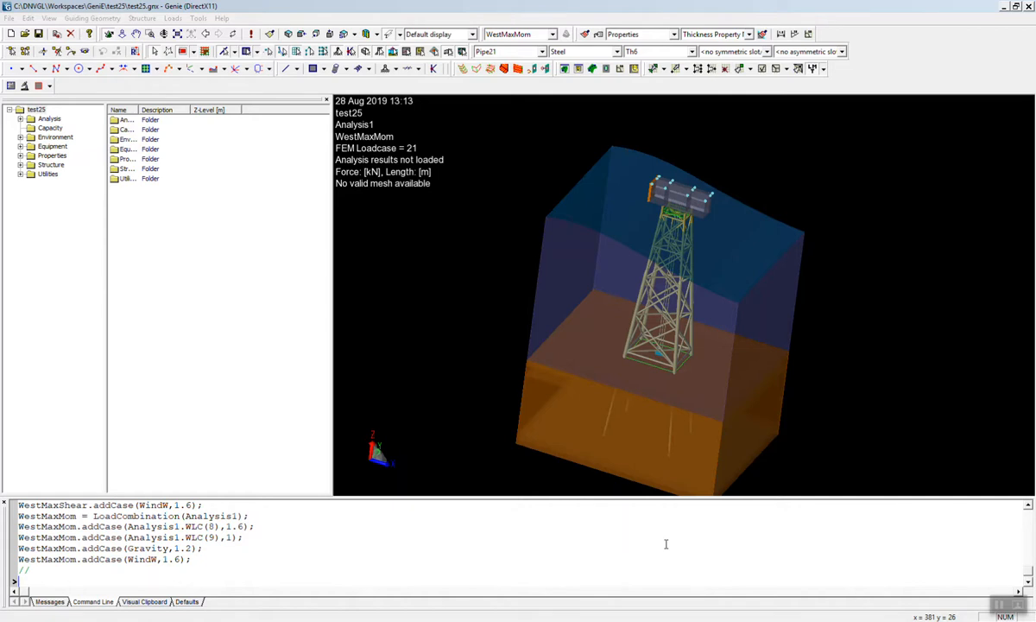
mouse_move(915, 398)
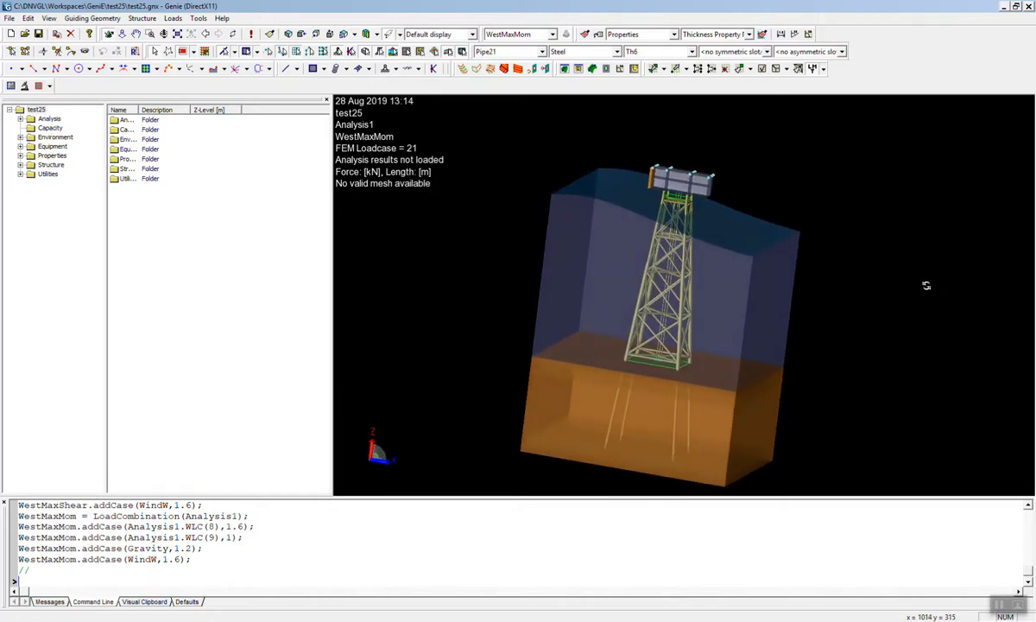
mouse_move(918, 282)
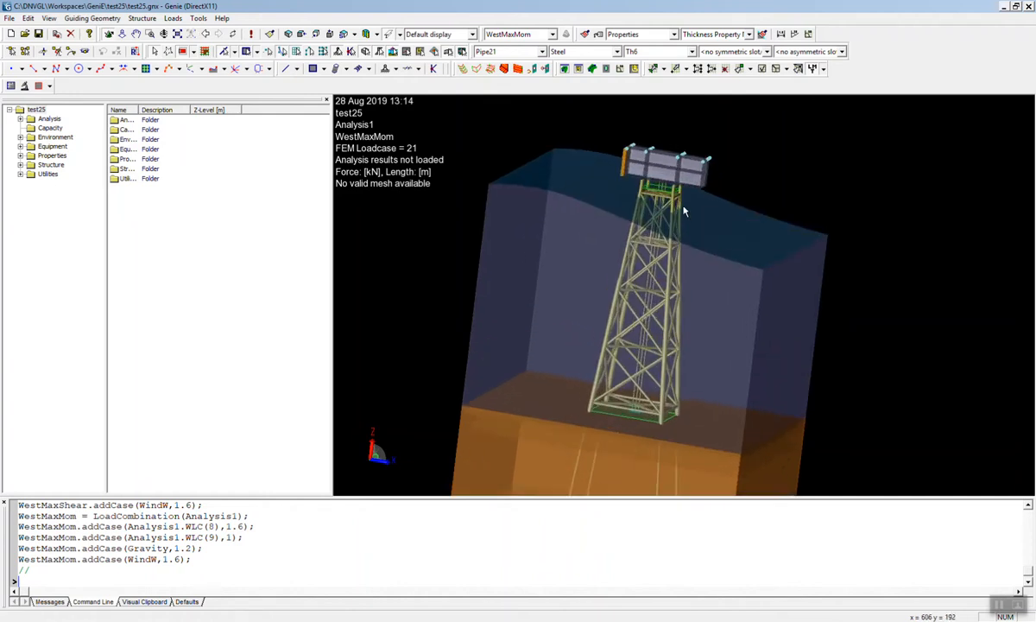
mouse_move(677, 214)
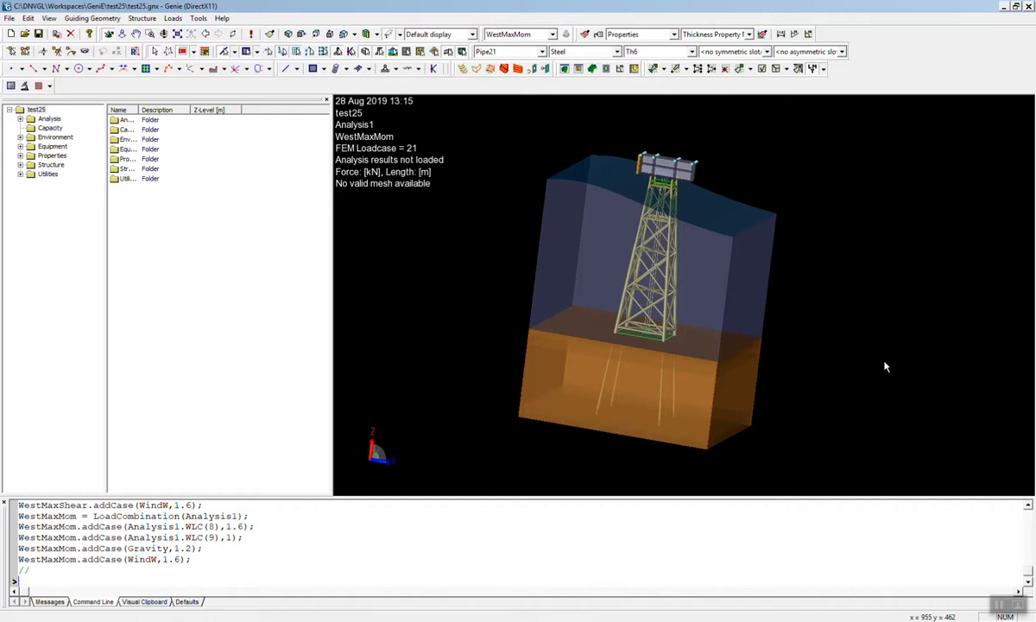
mouse_move(639, 270)
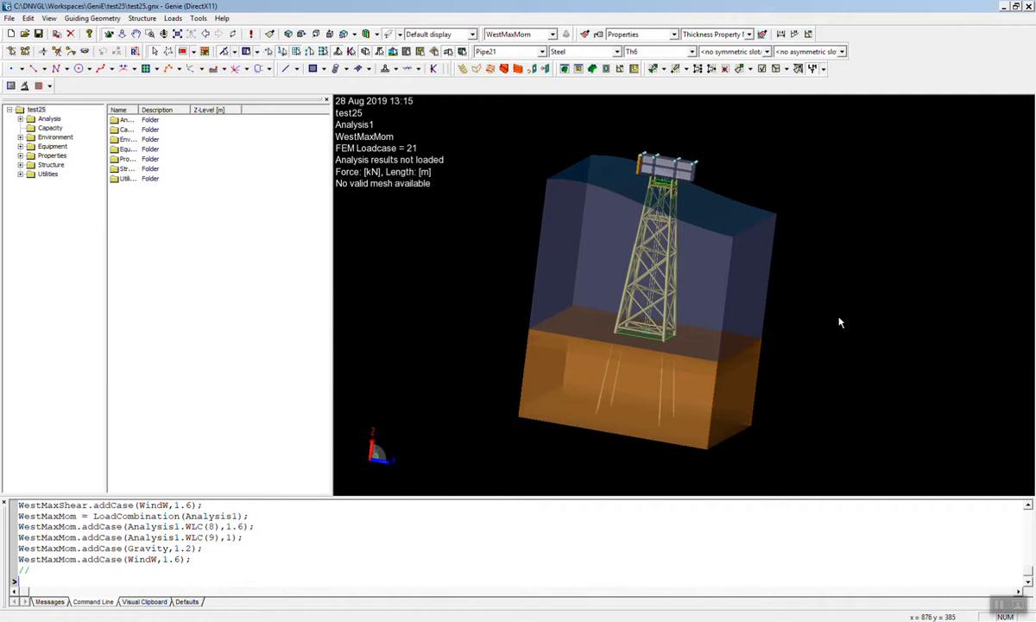
mouse_move(843, 218)
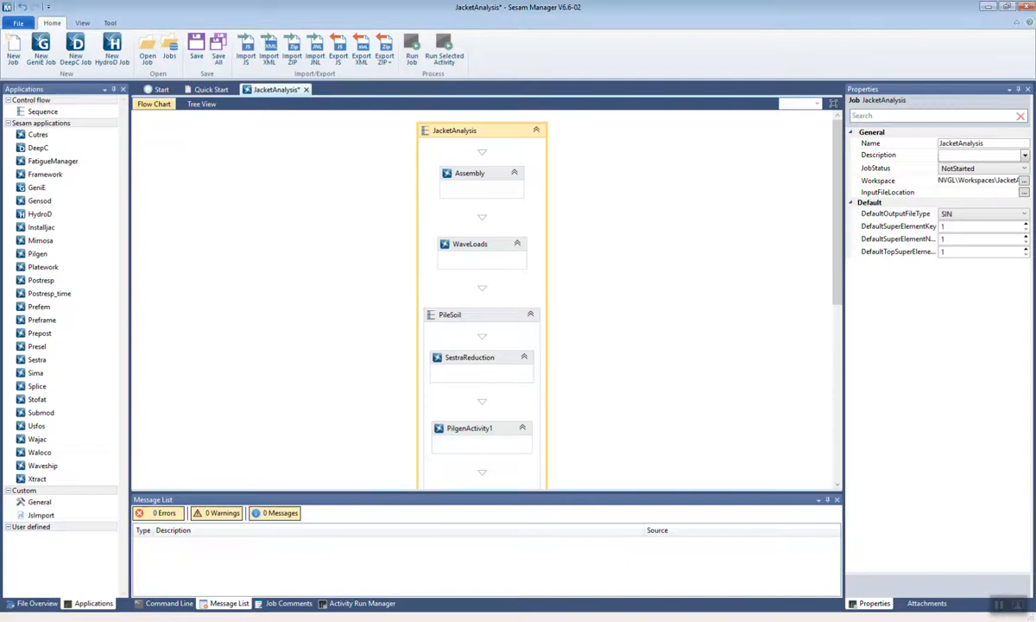
Step: Browse the Sesam Manager Applications list for the JacketAnalysis job
left_click(42, 111)
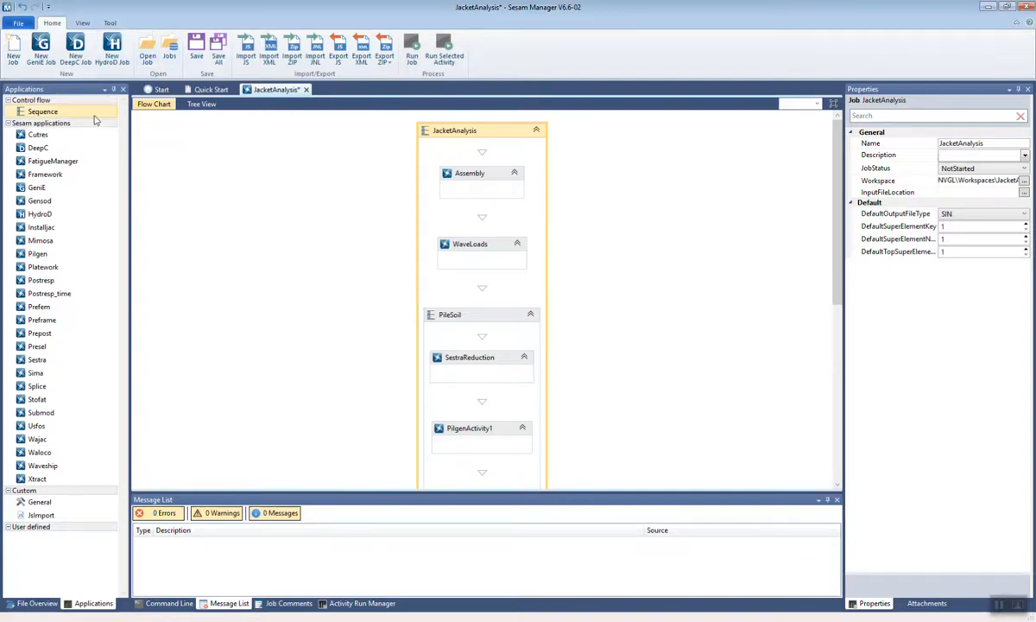
left_click(43, 266)
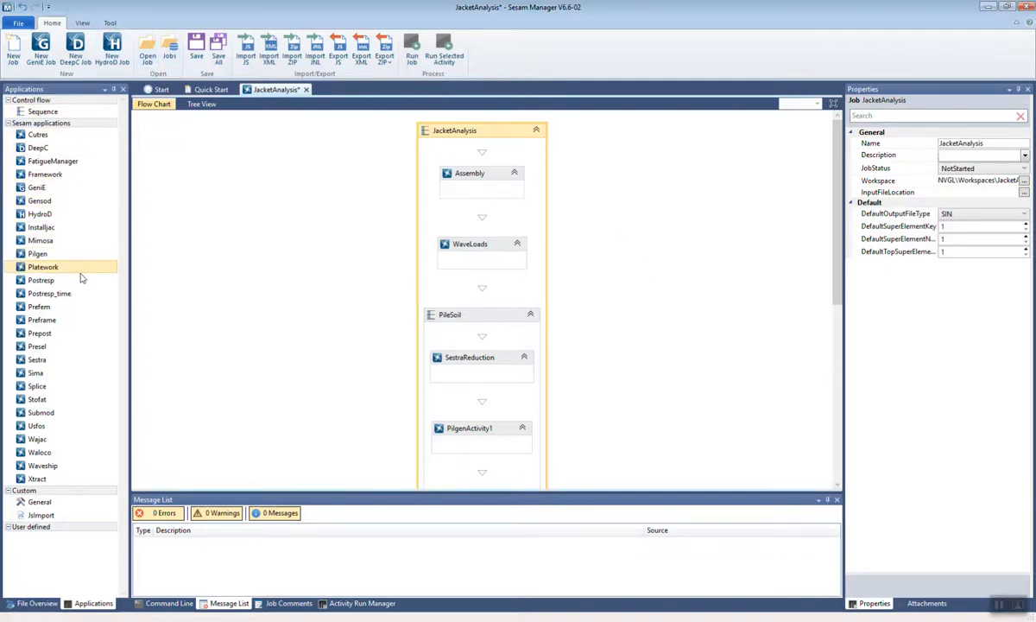
left_click(42, 466)
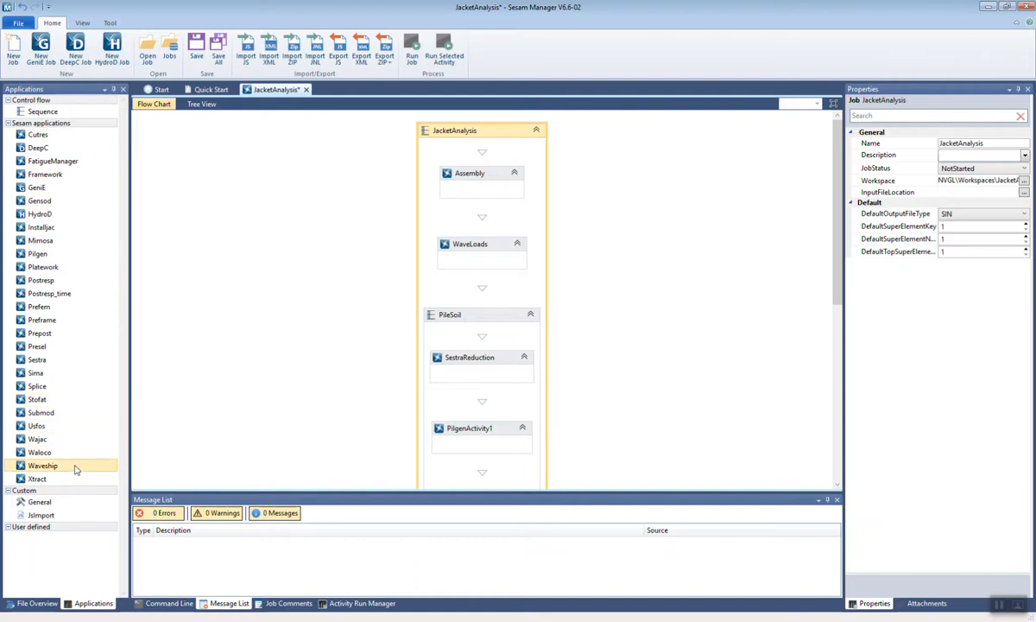
left_click(36, 359)
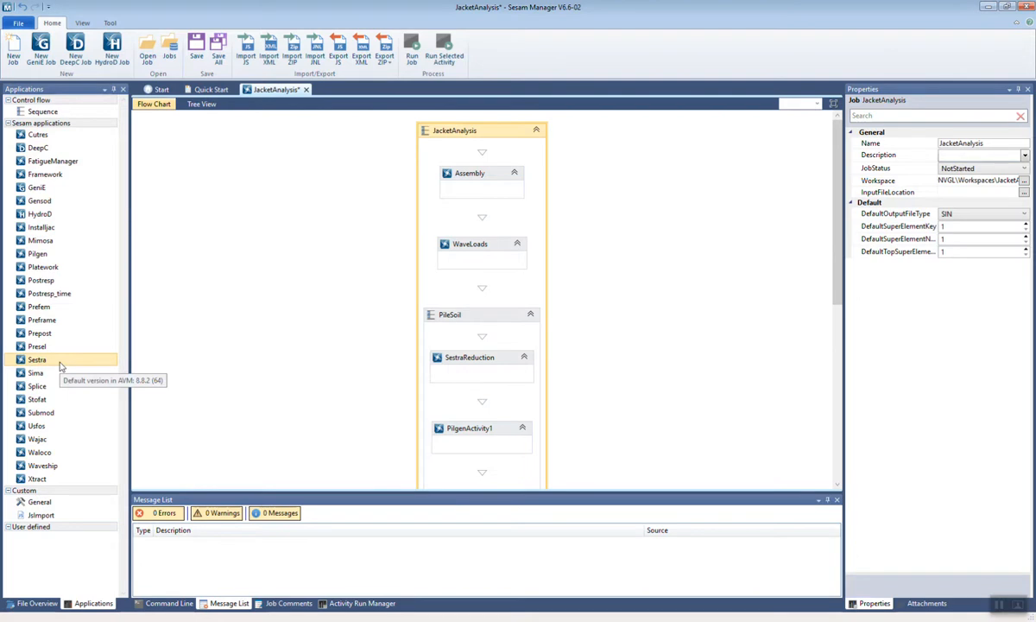
mouse_move(60, 363)
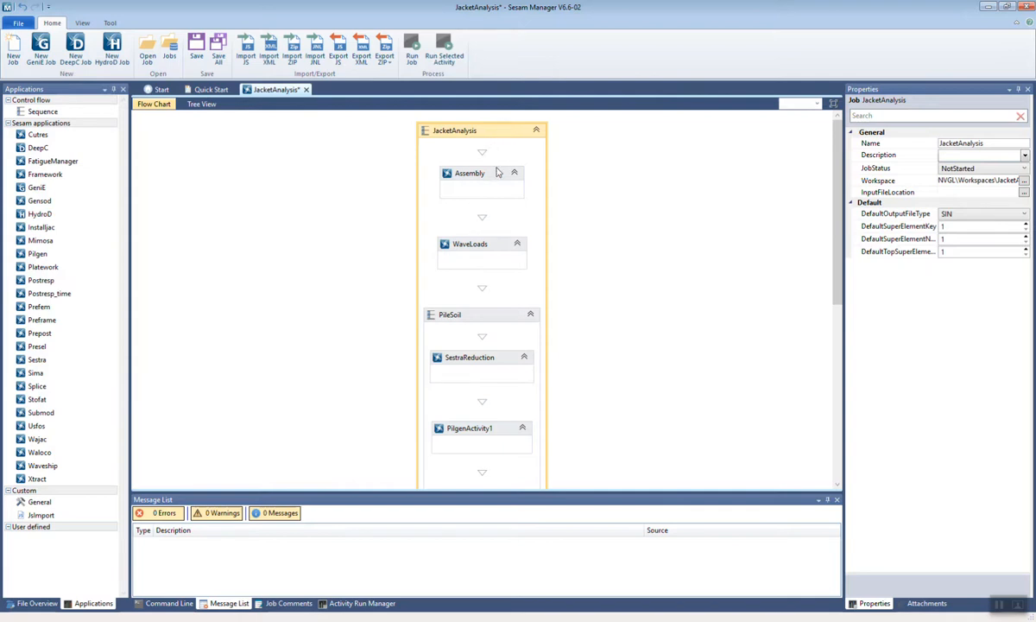
mouse_move(473, 180)
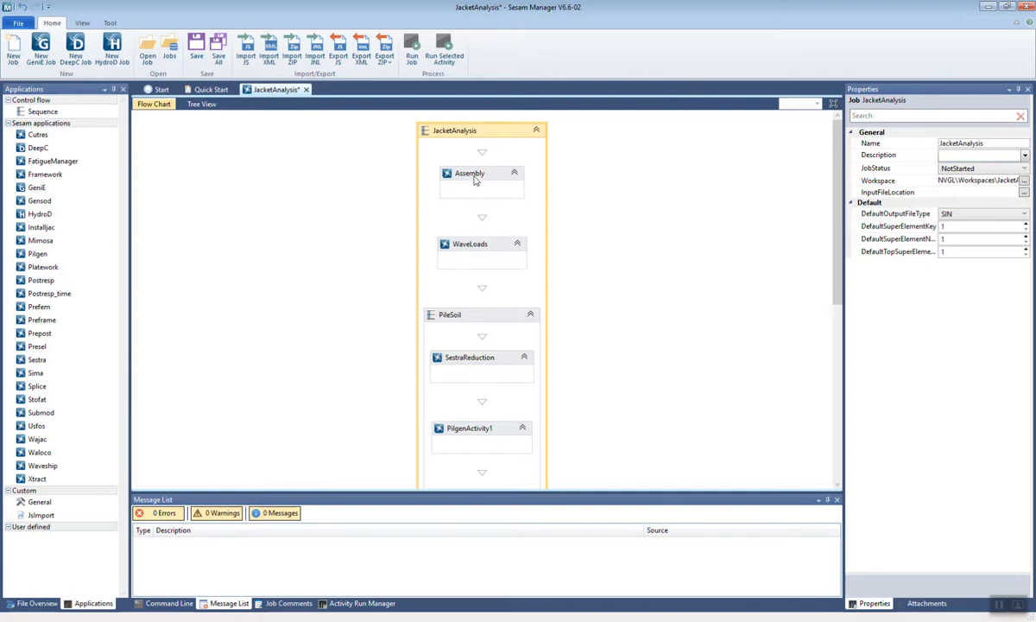
Step: Review the WaveLoads and PileSoil activities' properties in the Flow Chart
left_click(469, 244)
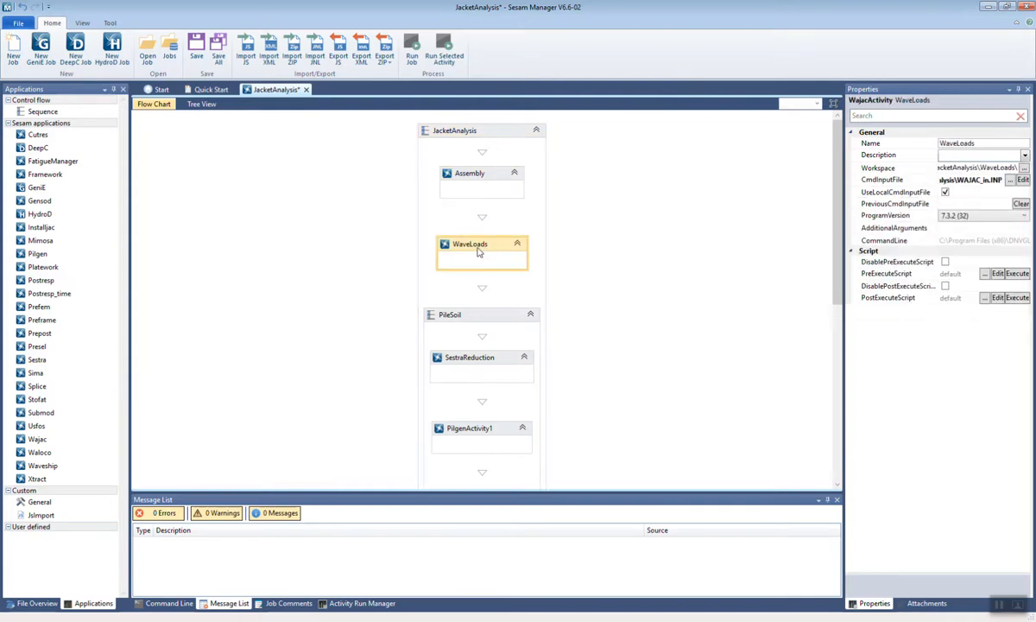
left_click(470, 286)
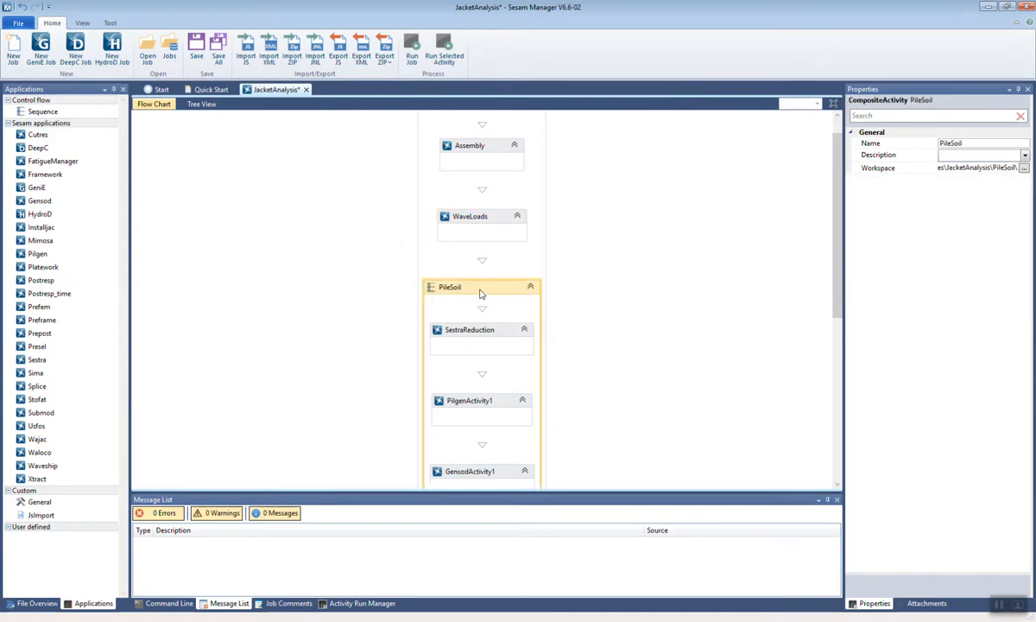
scroll("down", 3)
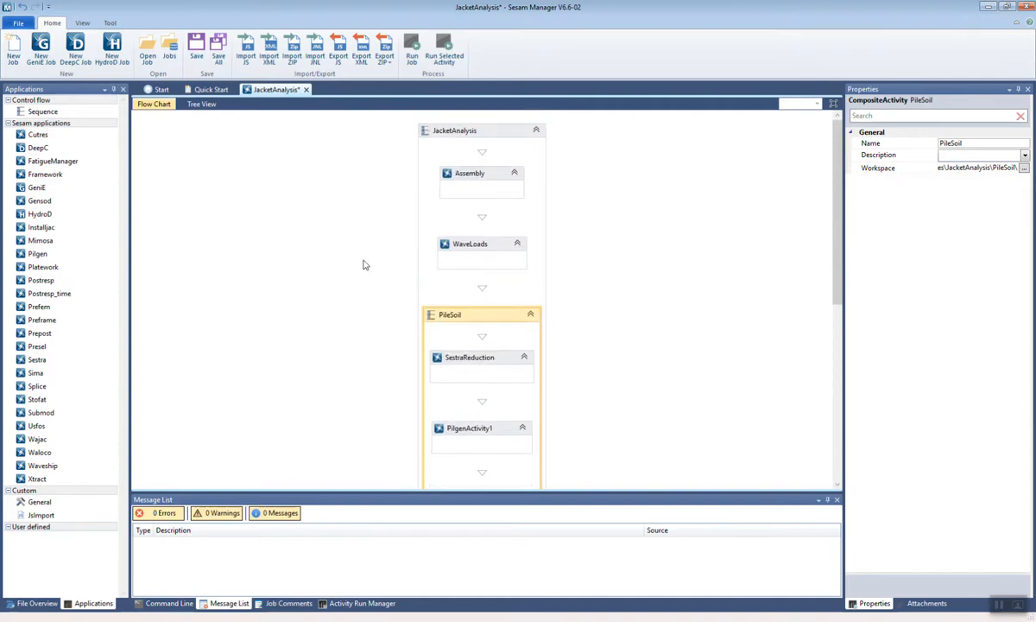
mouse_move(640, 128)
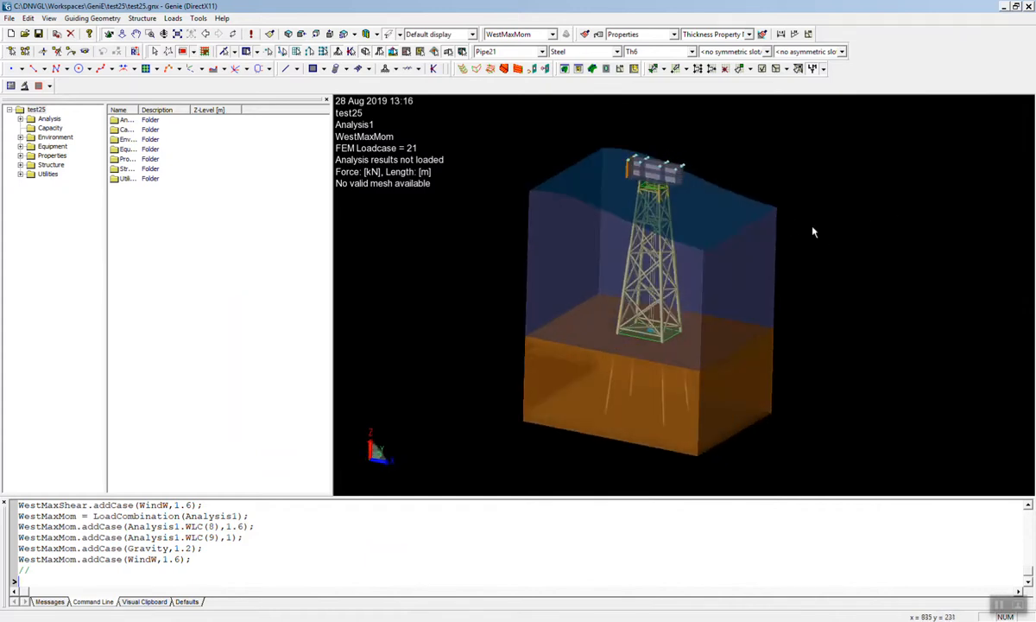
mouse_move(724, 190)
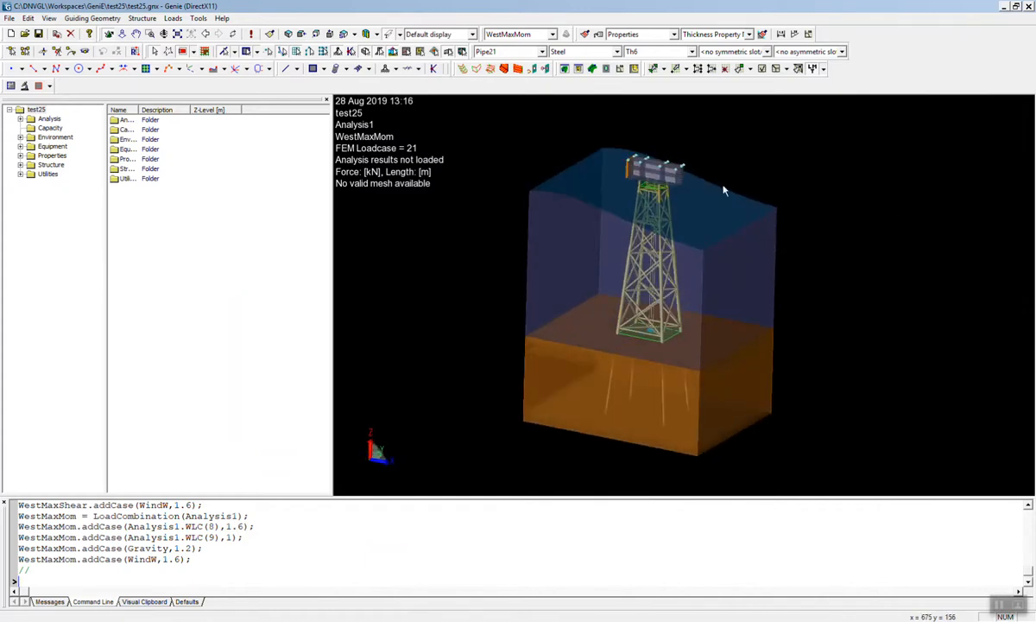
mouse_move(618, 257)
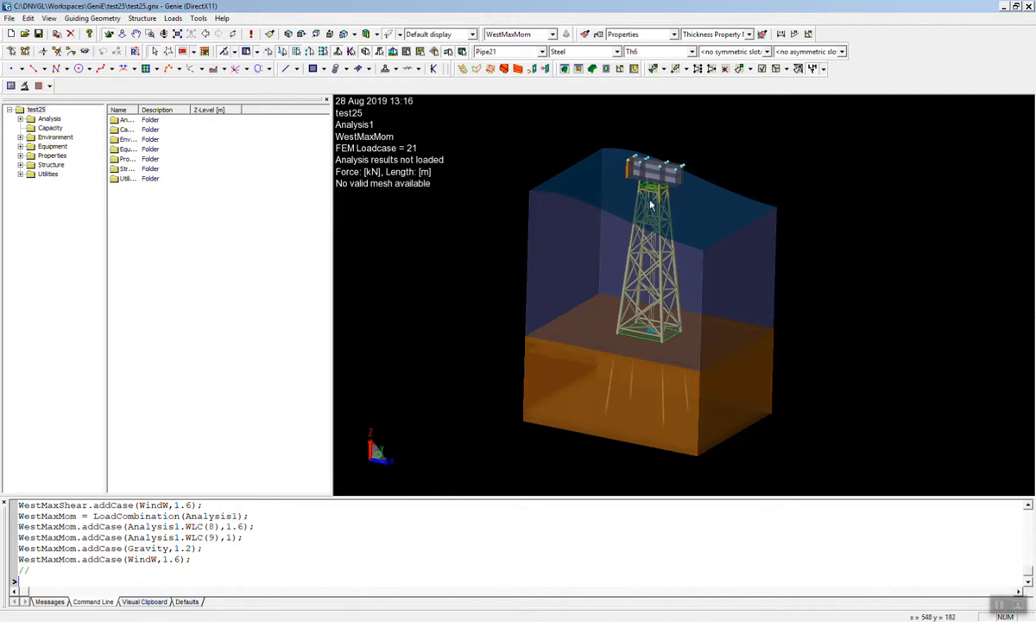
mouse_move(685, 186)
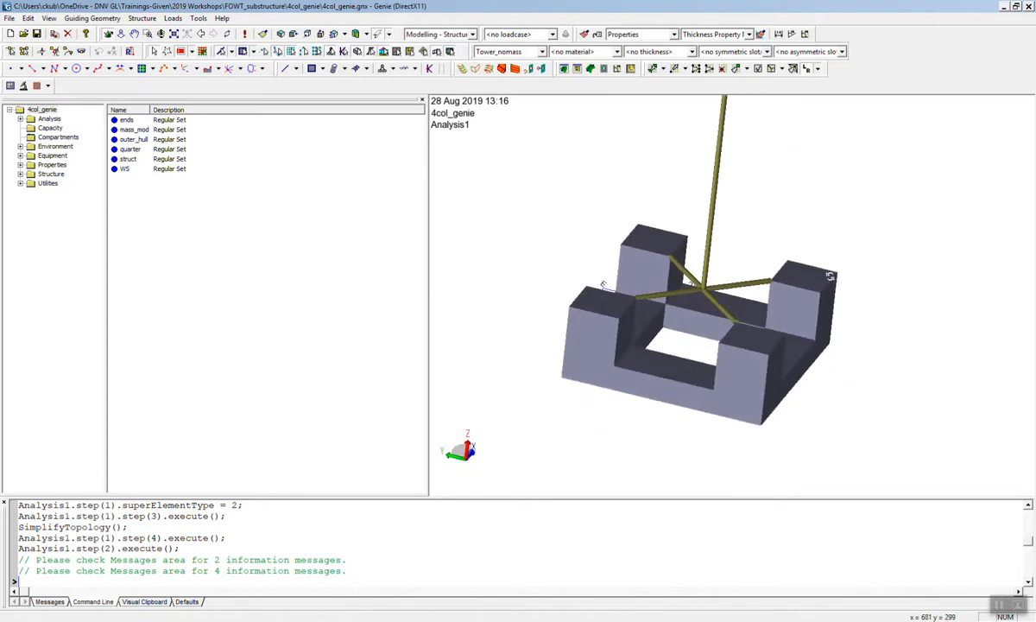
mouse_move(815, 329)
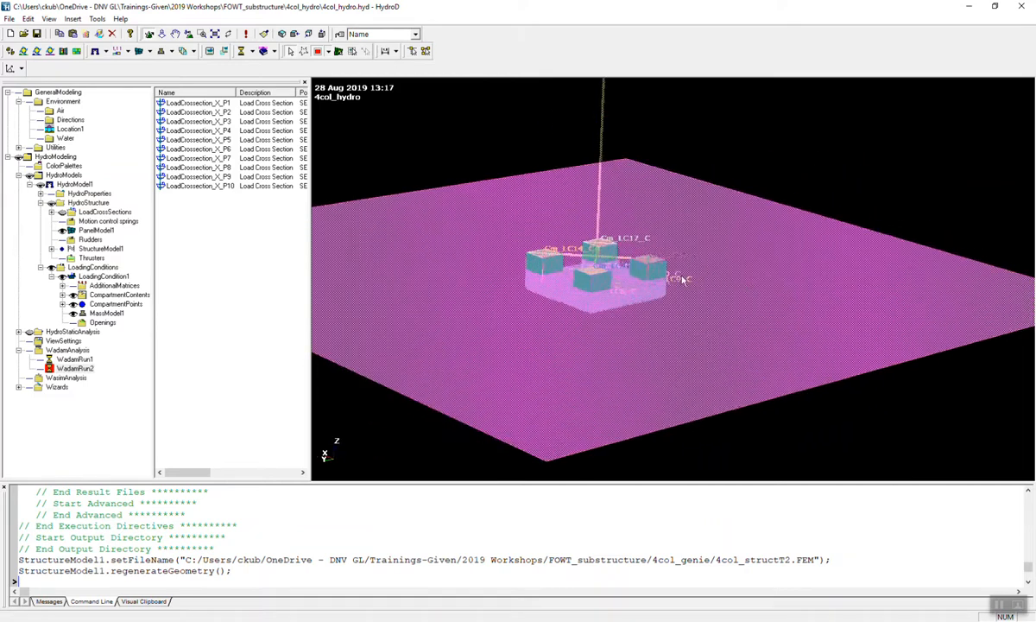
mouse_move(686, 292)
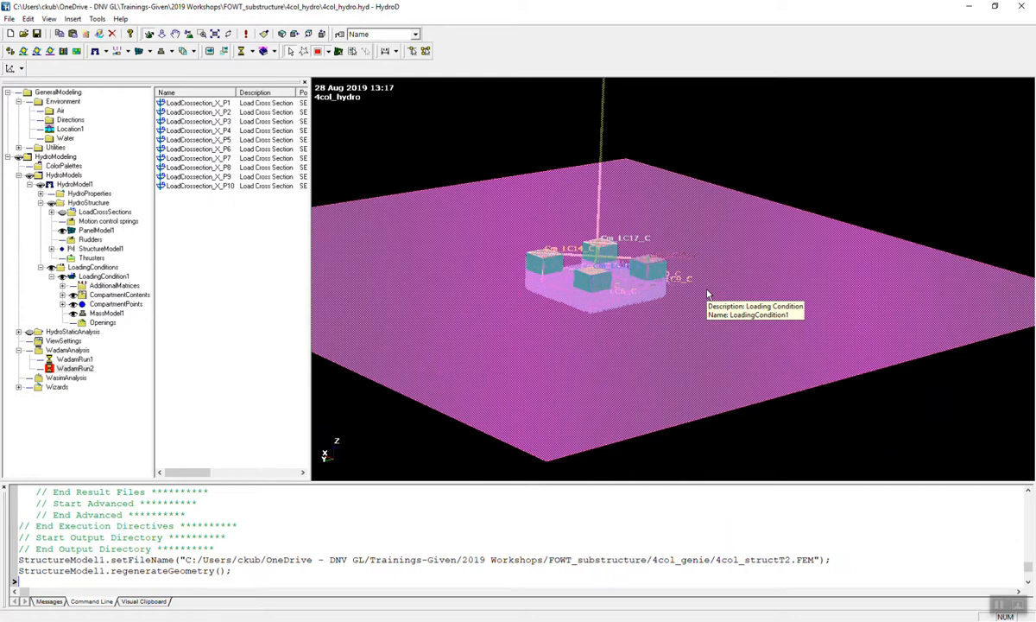
mouse_move(630, 218)
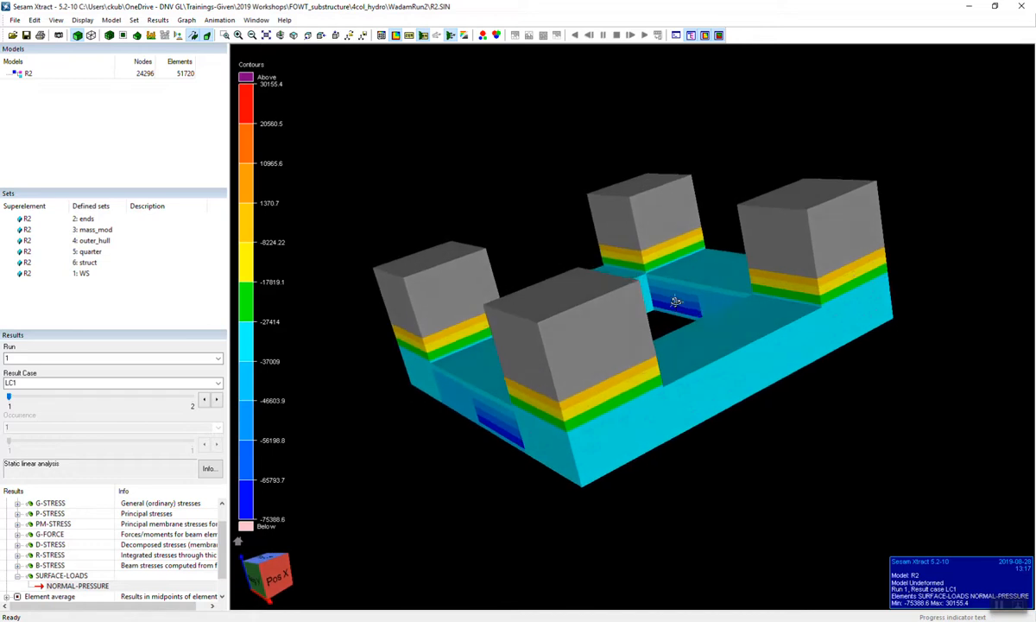
Step: Orbit the four-column hull to a lower angle to view the normal pressure contours
left_click_drag(677, 301, 608, 335)
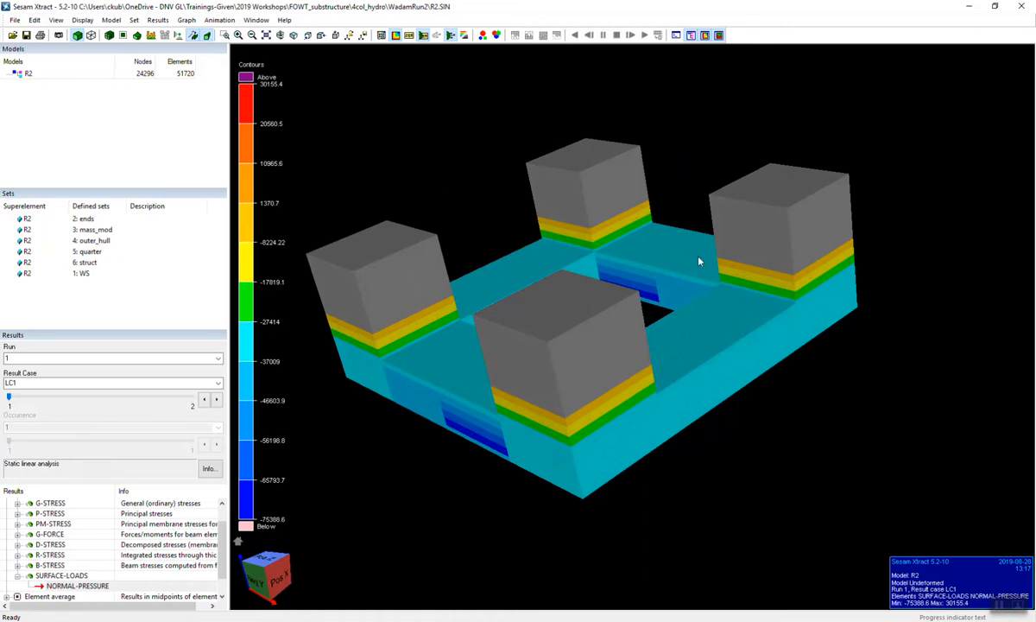
mouse_move(480, 387)
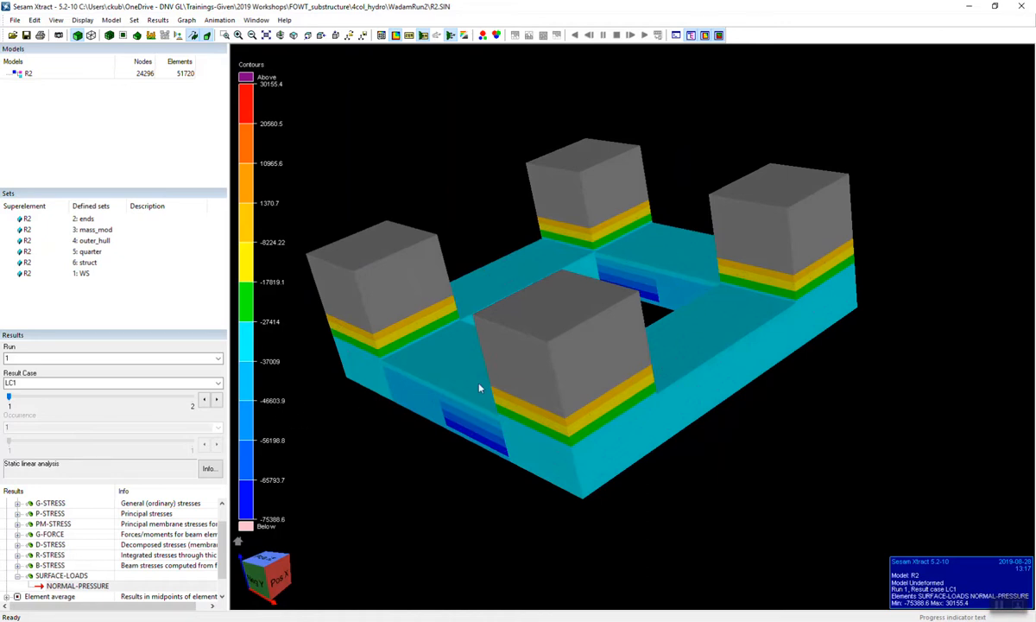
left_click_drag(480, 387, 581, 361)
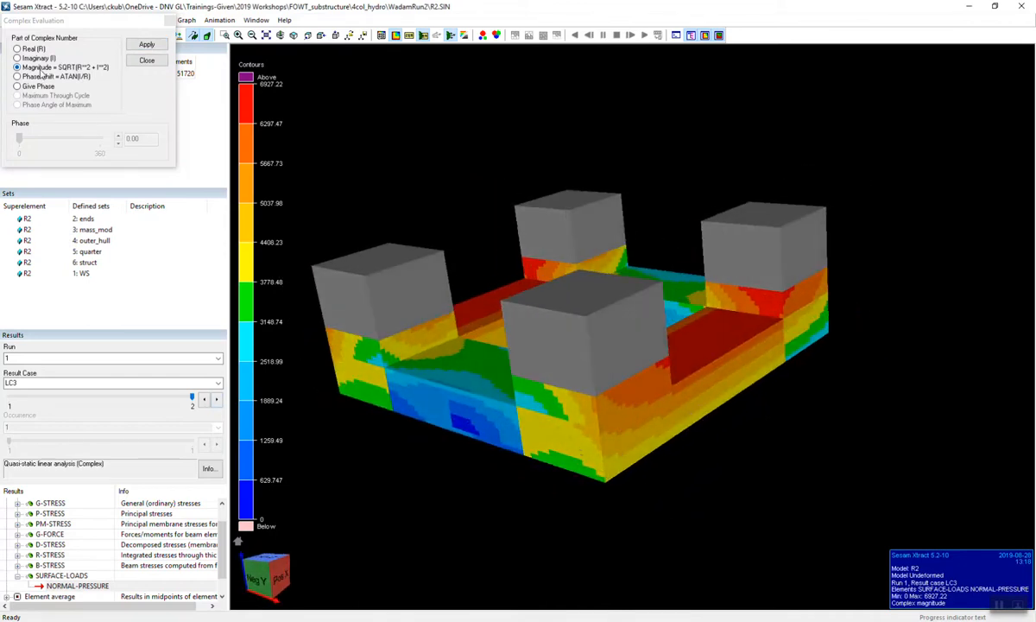
Step: Evaluate the LC3 complex pressure as Magnitude instead of Real and dismiss the settings
left_click(17, 48)
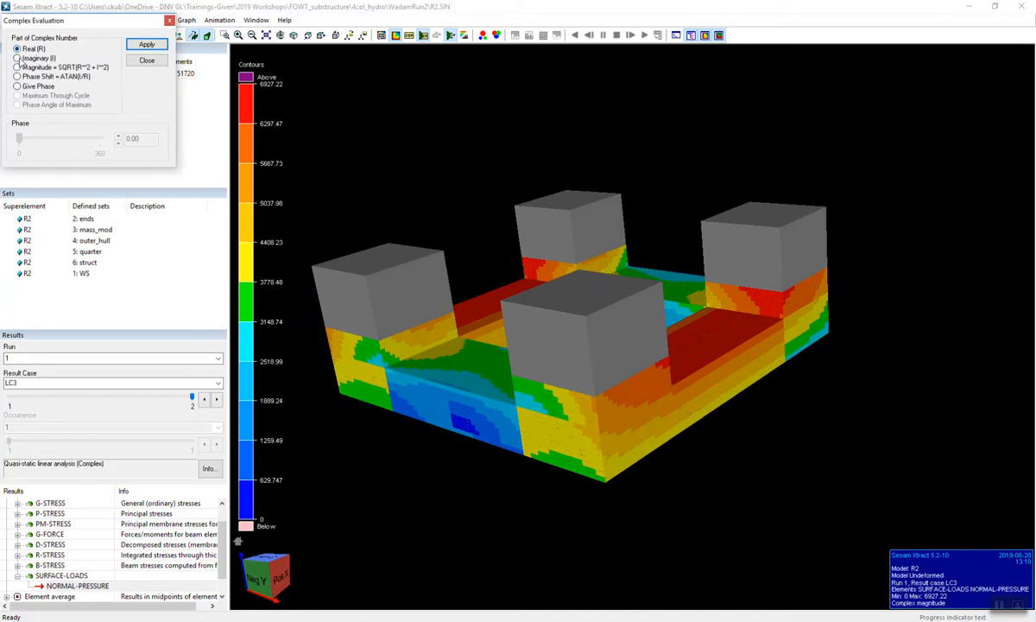
left_click(17, 68)
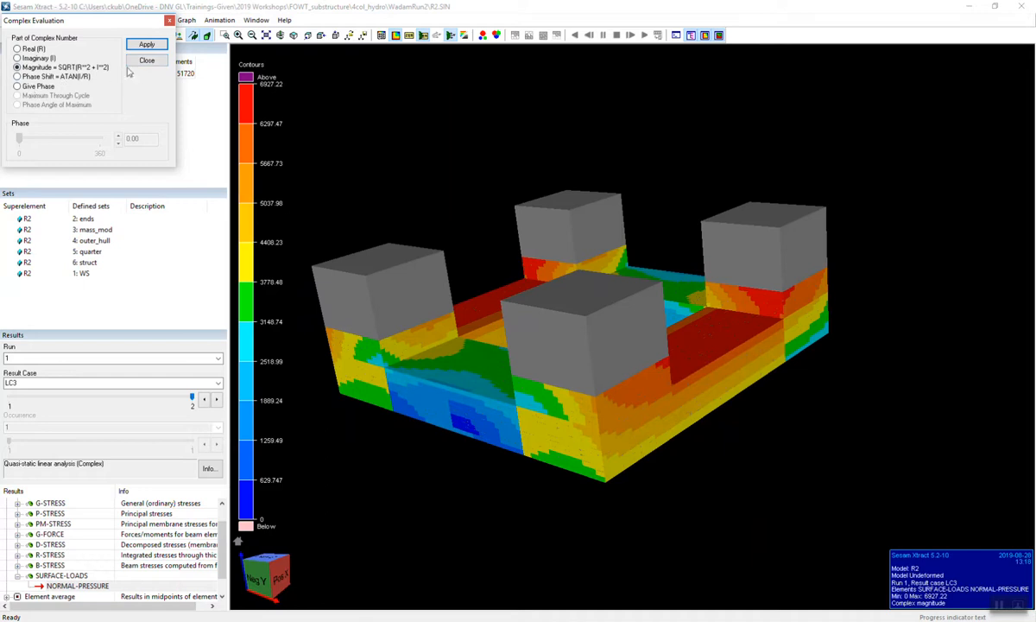
left_click(146, 59)
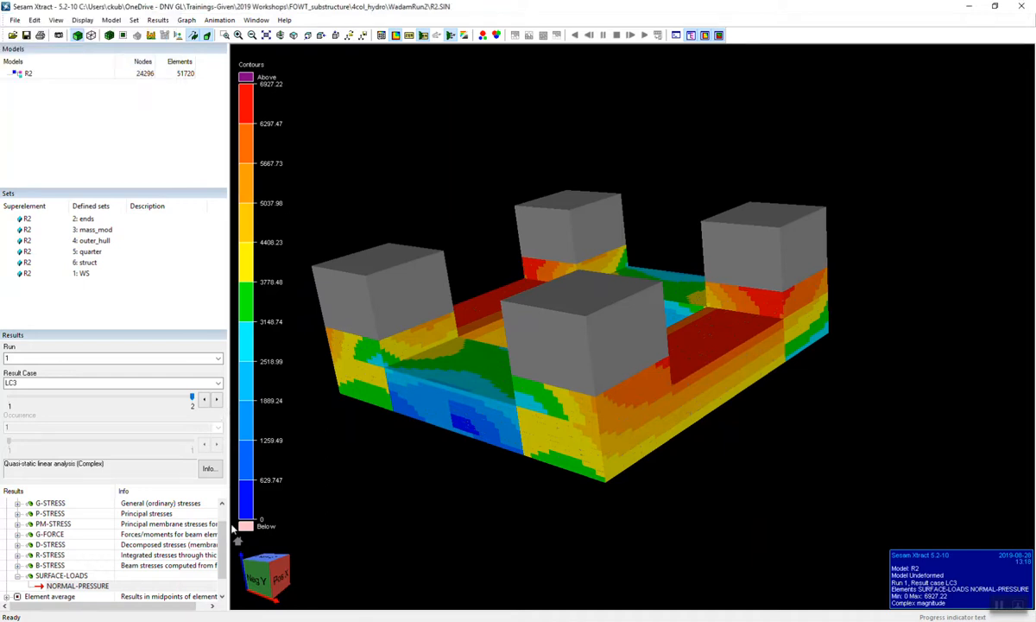
left_click(7, 503)
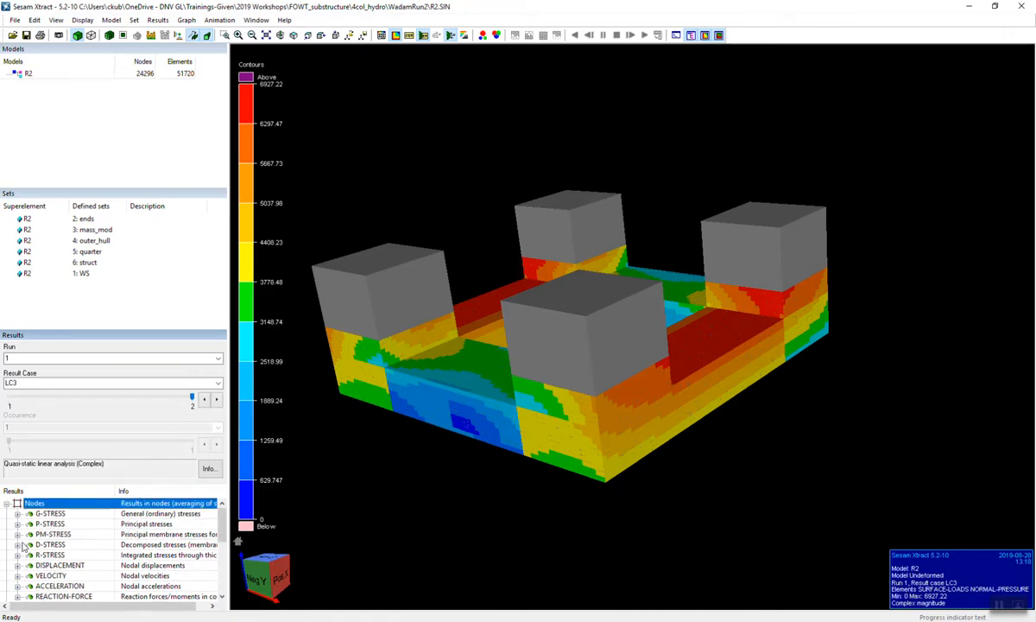
Step: Contour nodal displacements for load case LC1 on the deformed hull
left_click(60, 513)
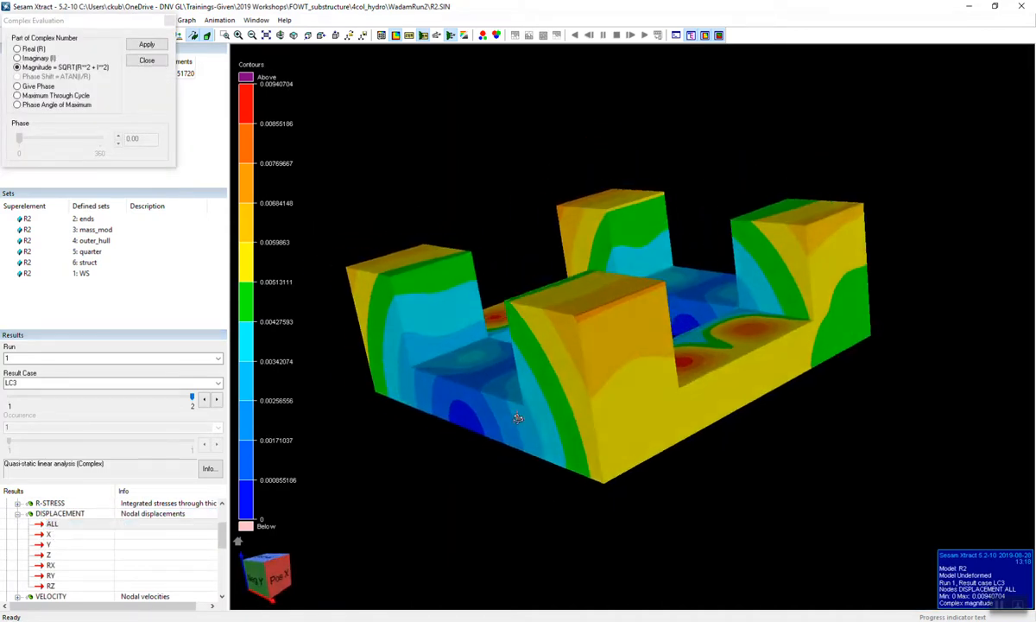
left_click_drag(518, 418, 563, 480)
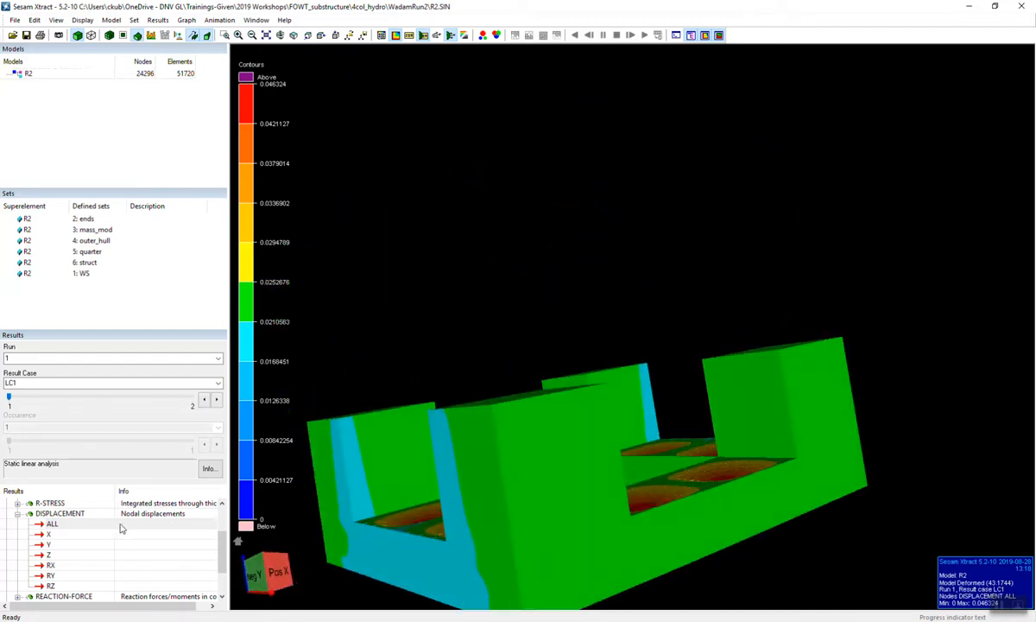
scroll("down", 3)
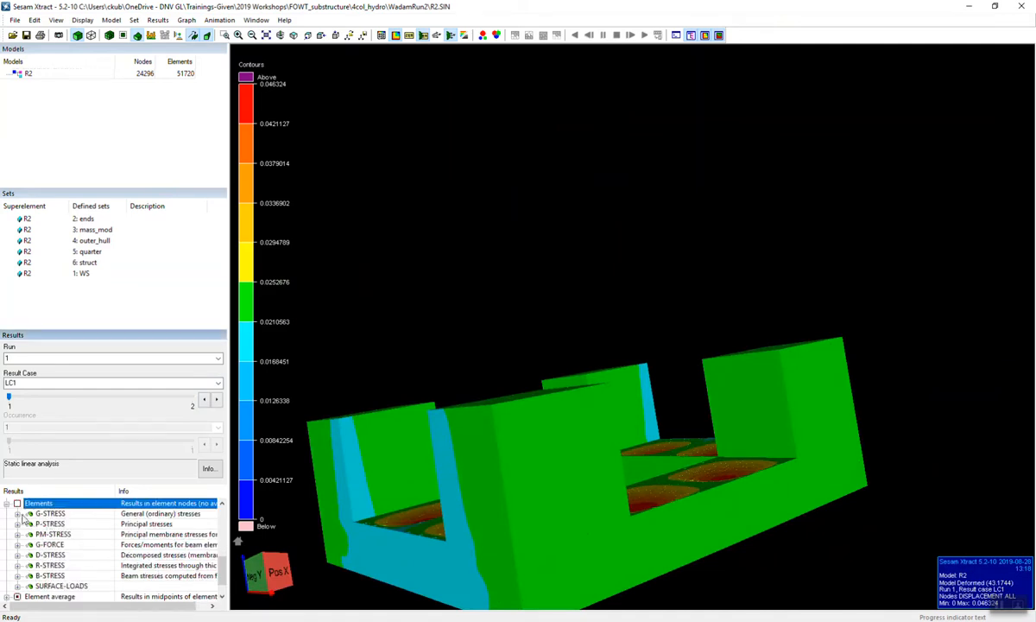
Step: Contour G-STRESS element stresses across the whole four-column hull
left_click(62, 554)
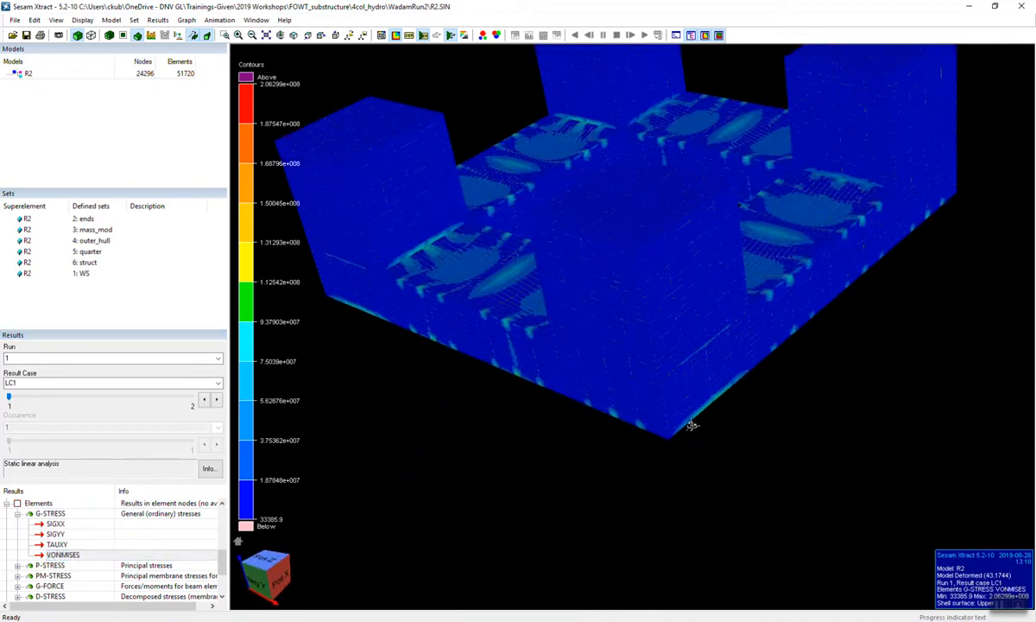
left_click_drag(690, 423, 672, 382)
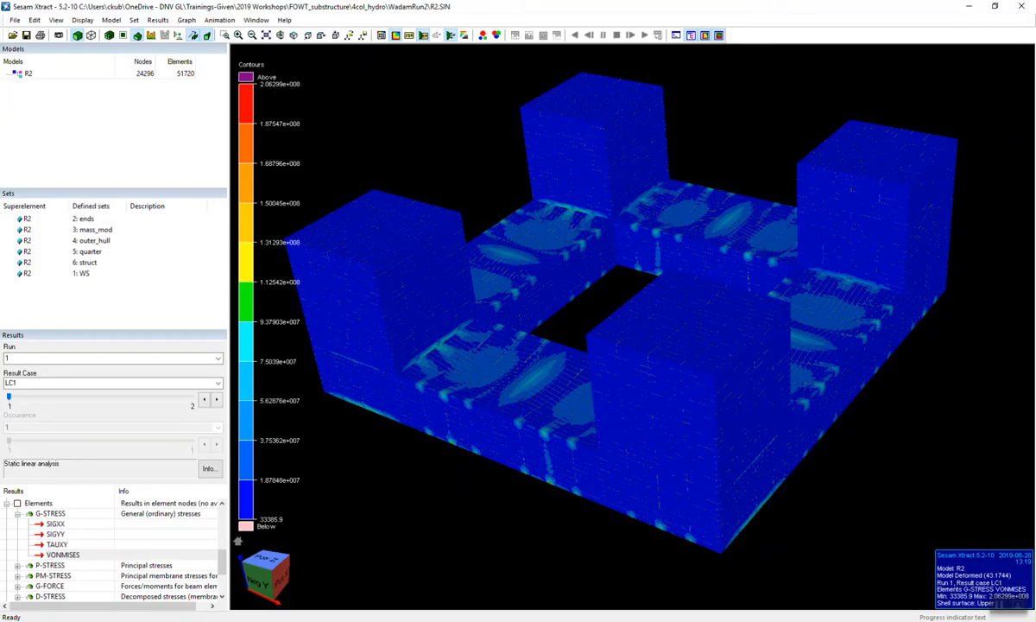
mouse_move(694, 285)
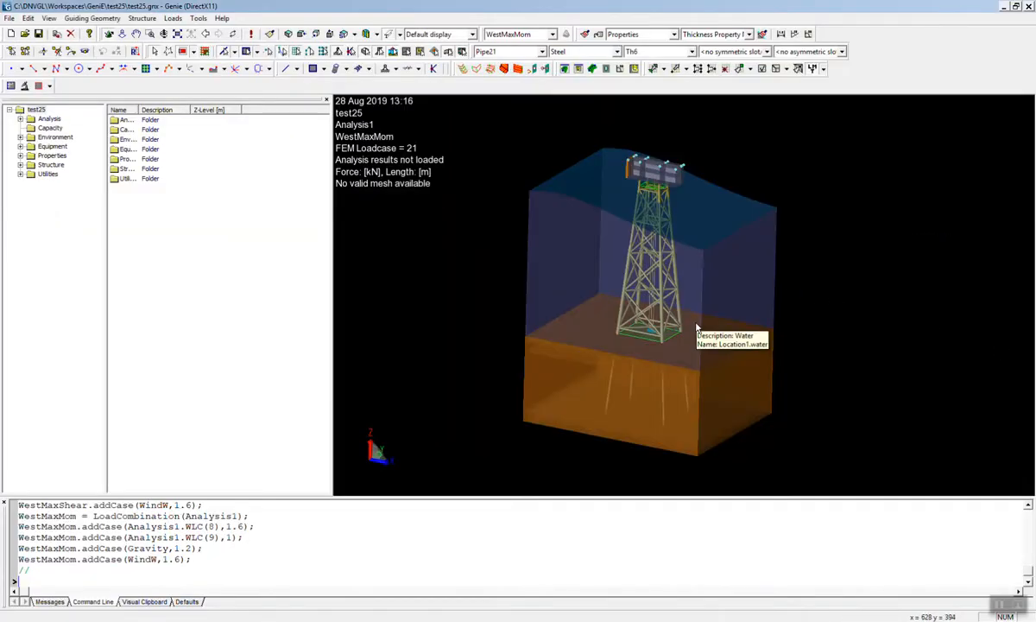
mouse_move(967, 407)
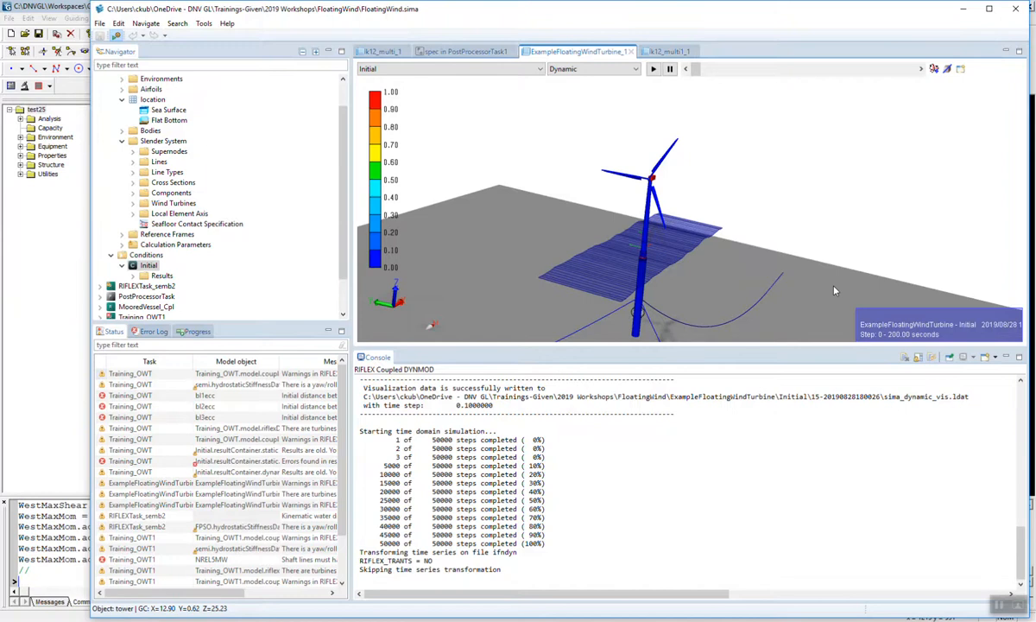
mouse_move(820, 237)
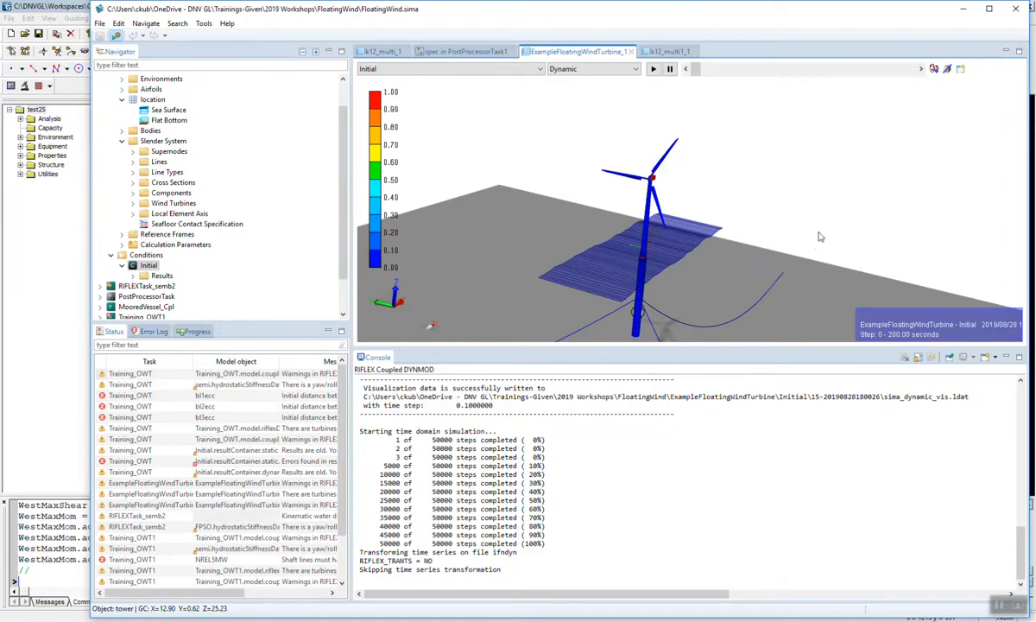
mouse_move(691, 187)
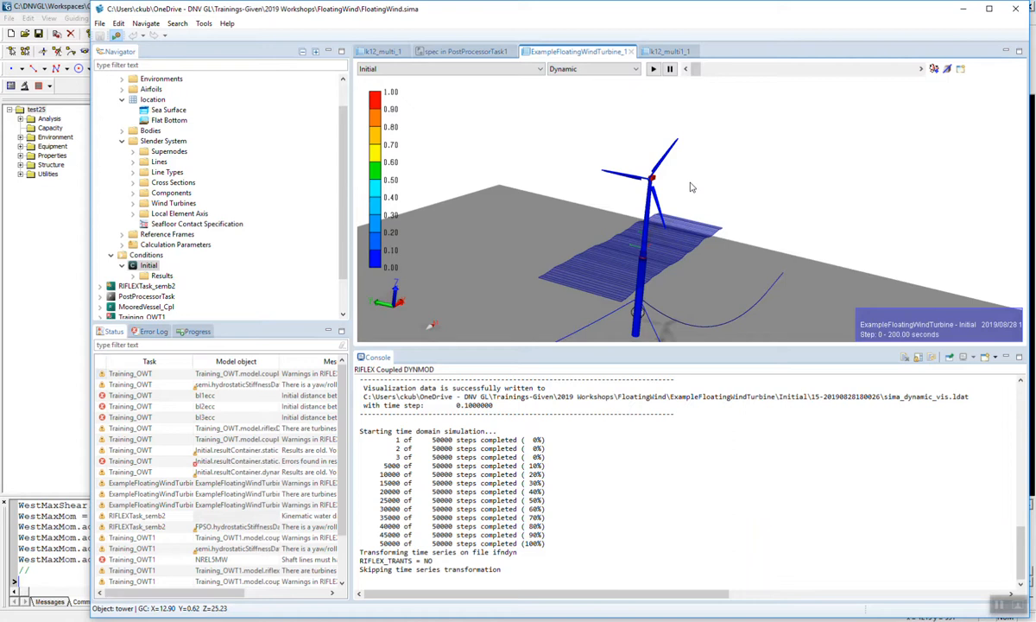
mouse_move(670, 176)
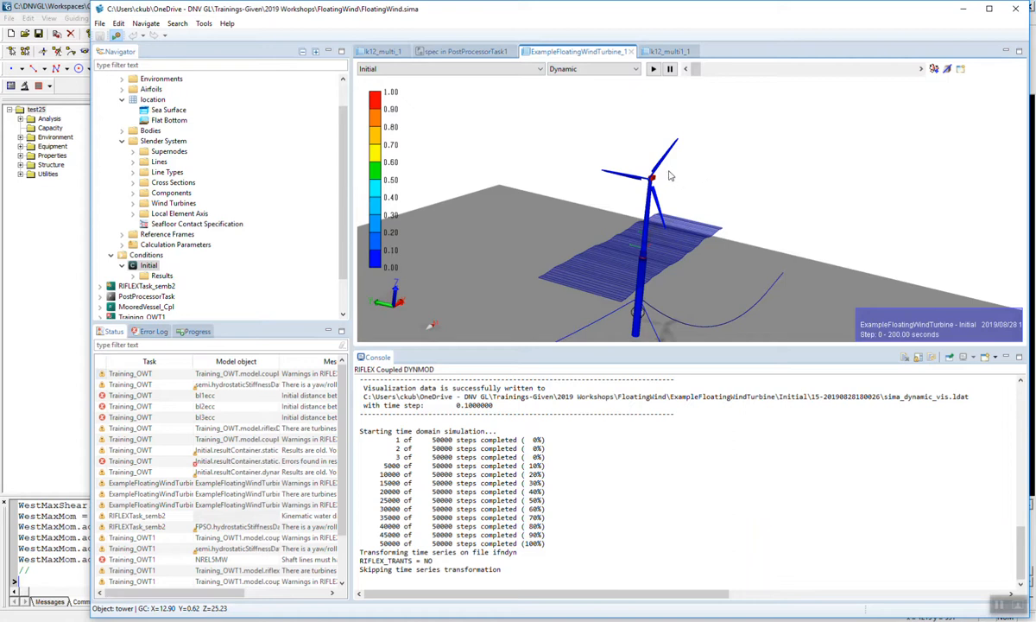
mouse_move(677, 192)
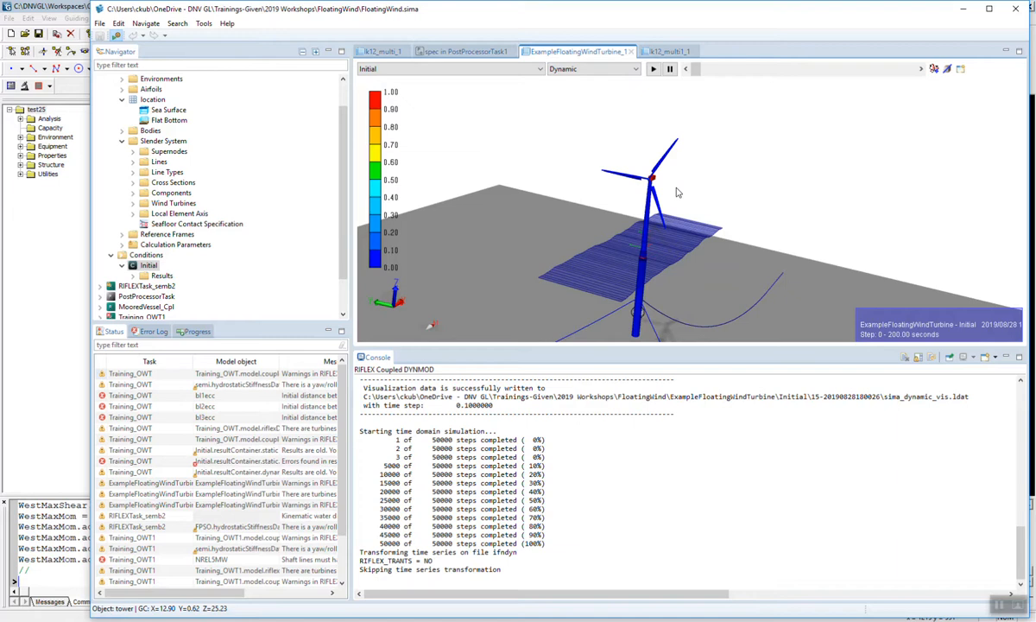
mouse_move(653, 69)
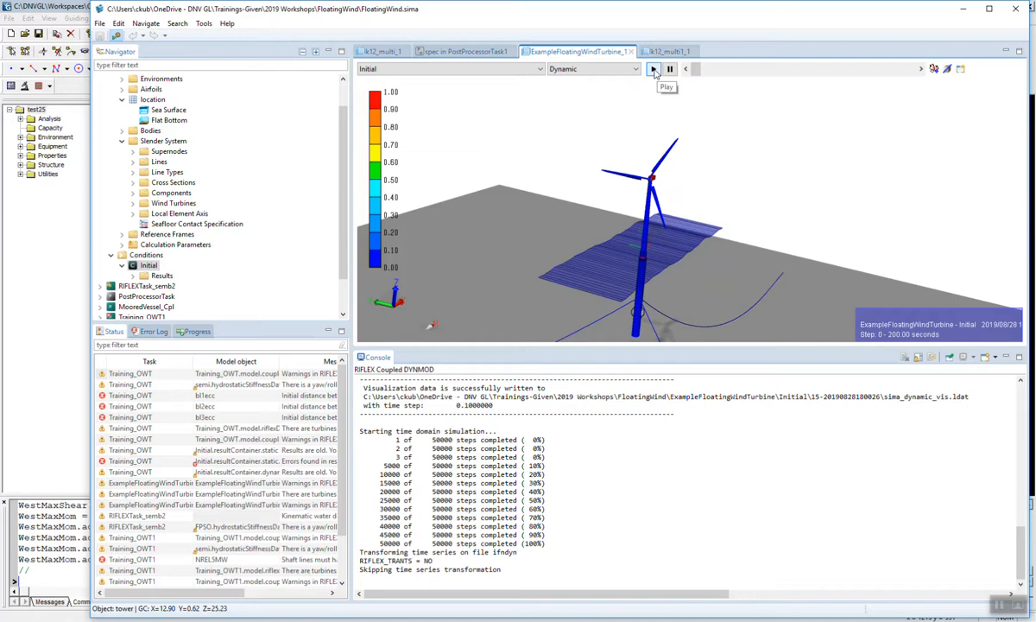
Step: Animate the floating wind turbine's coupled dynamic simulation through its time steps
left_click(653, 69)
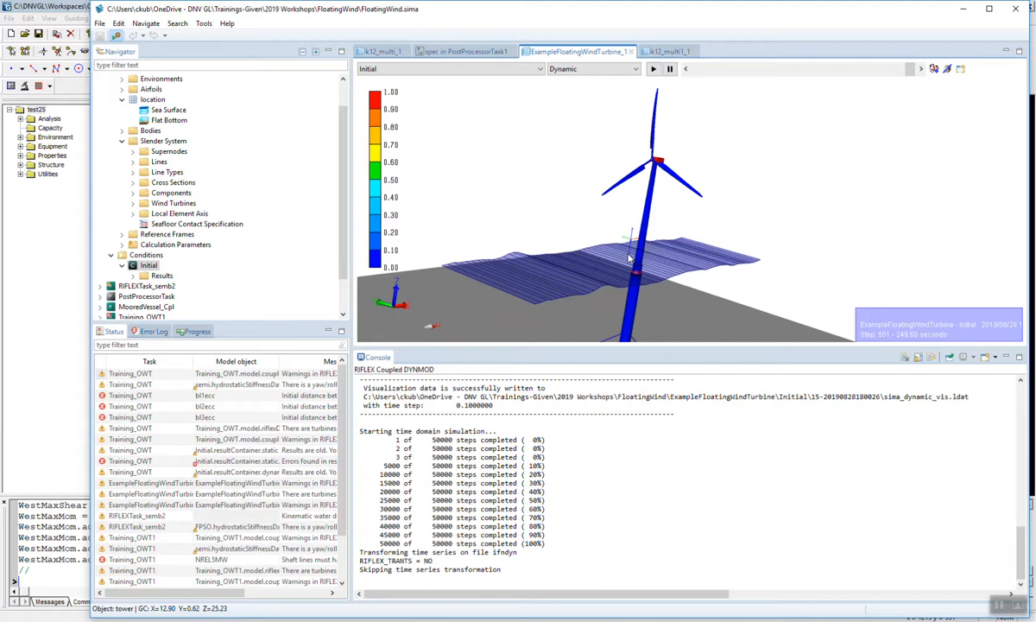
mouse_move(658, 256)
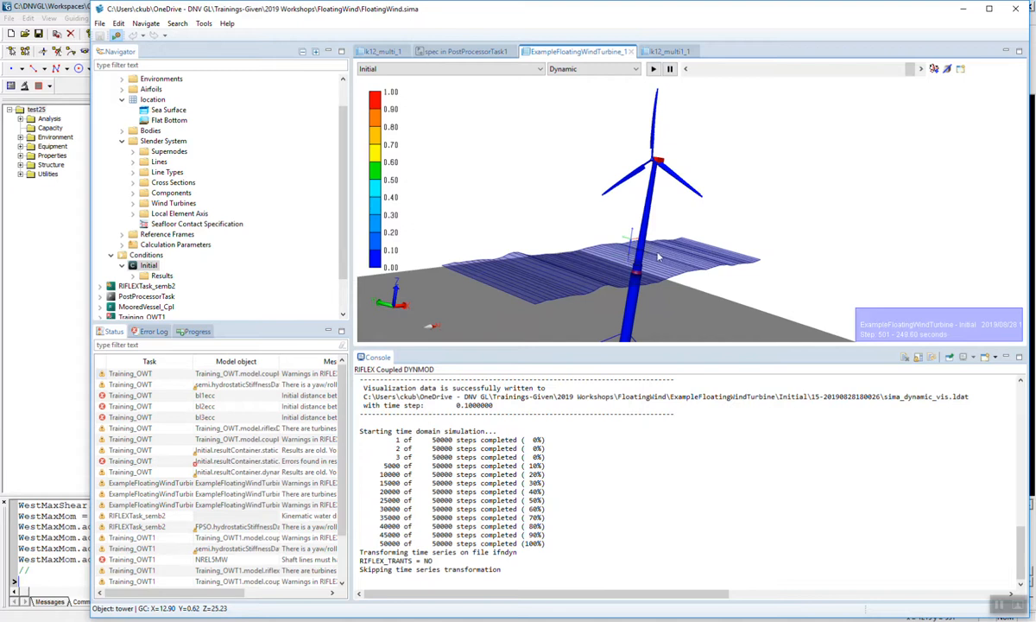